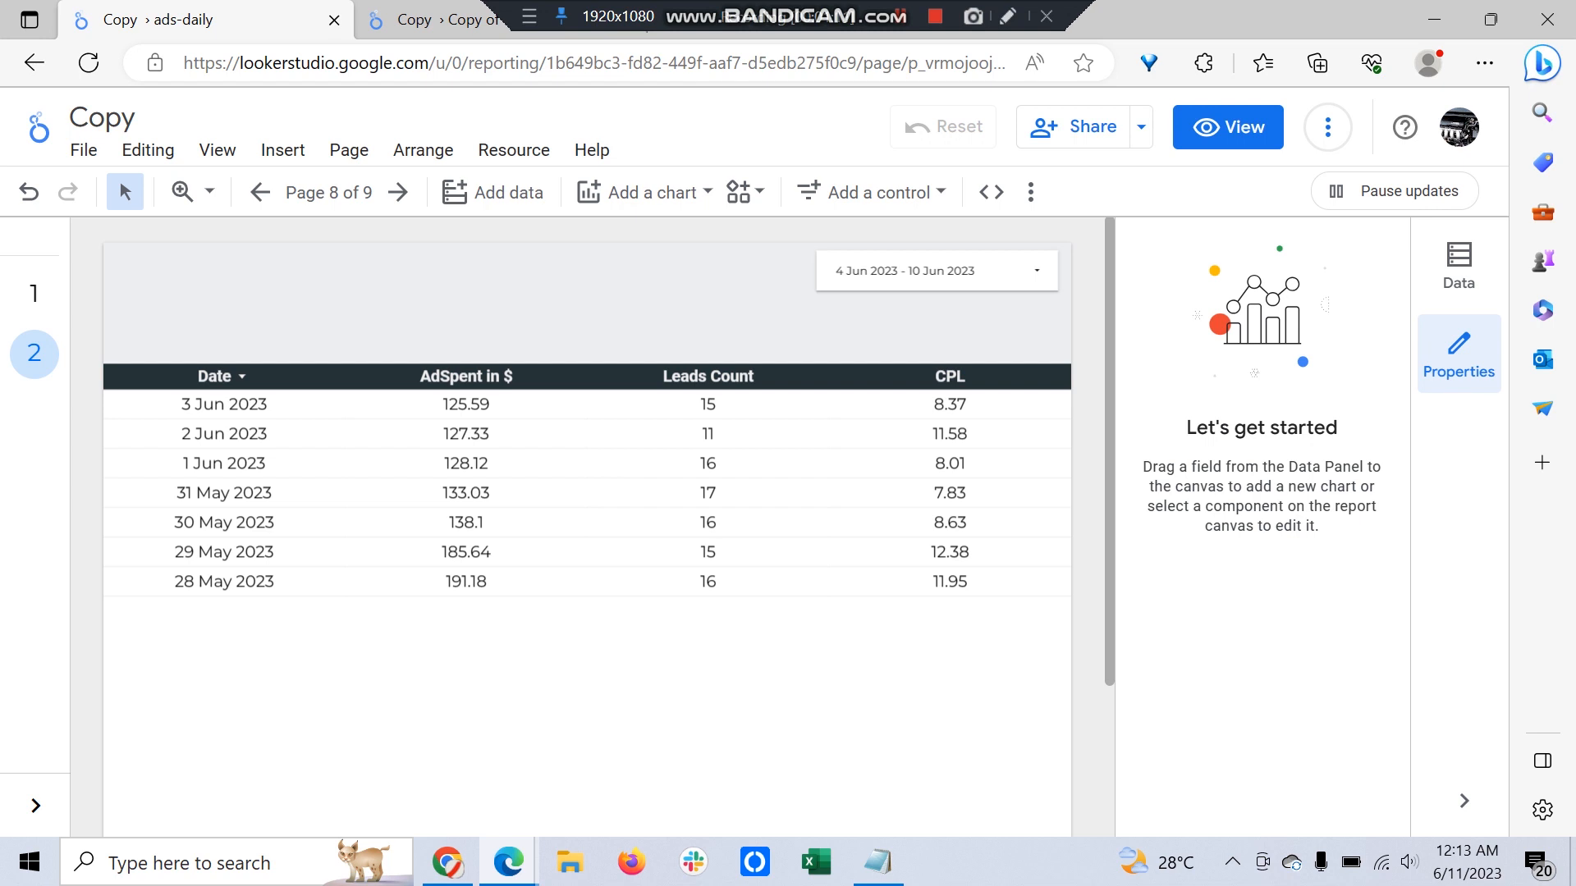
mouse_move(465, 404)
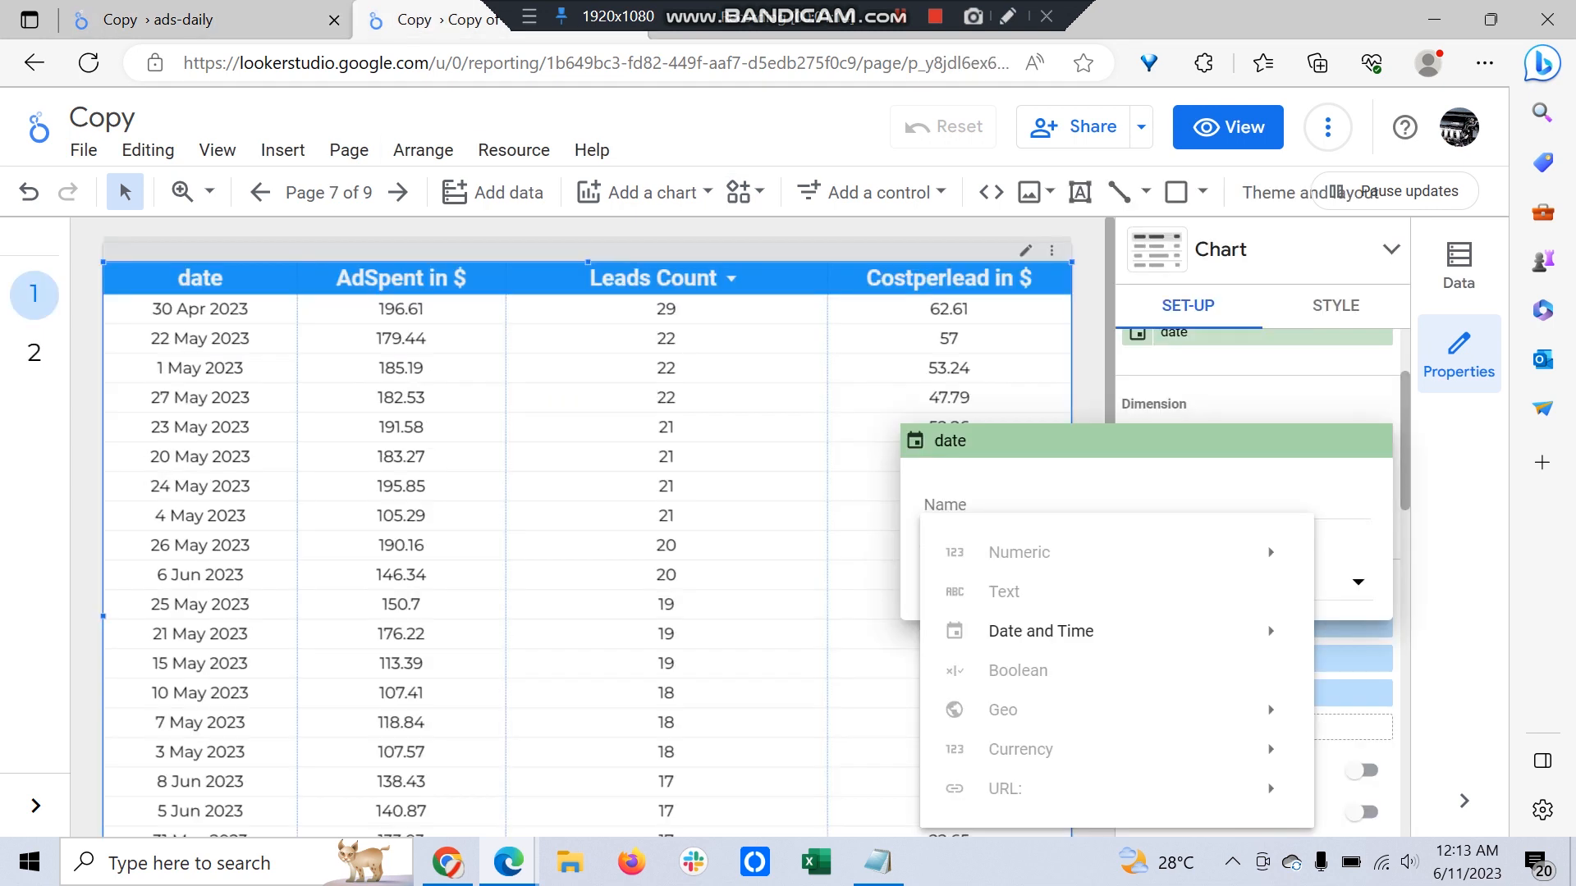
On page 7, change the table's date dimension type to Date and Time > ISO Year Week
left_click(1041, 632)
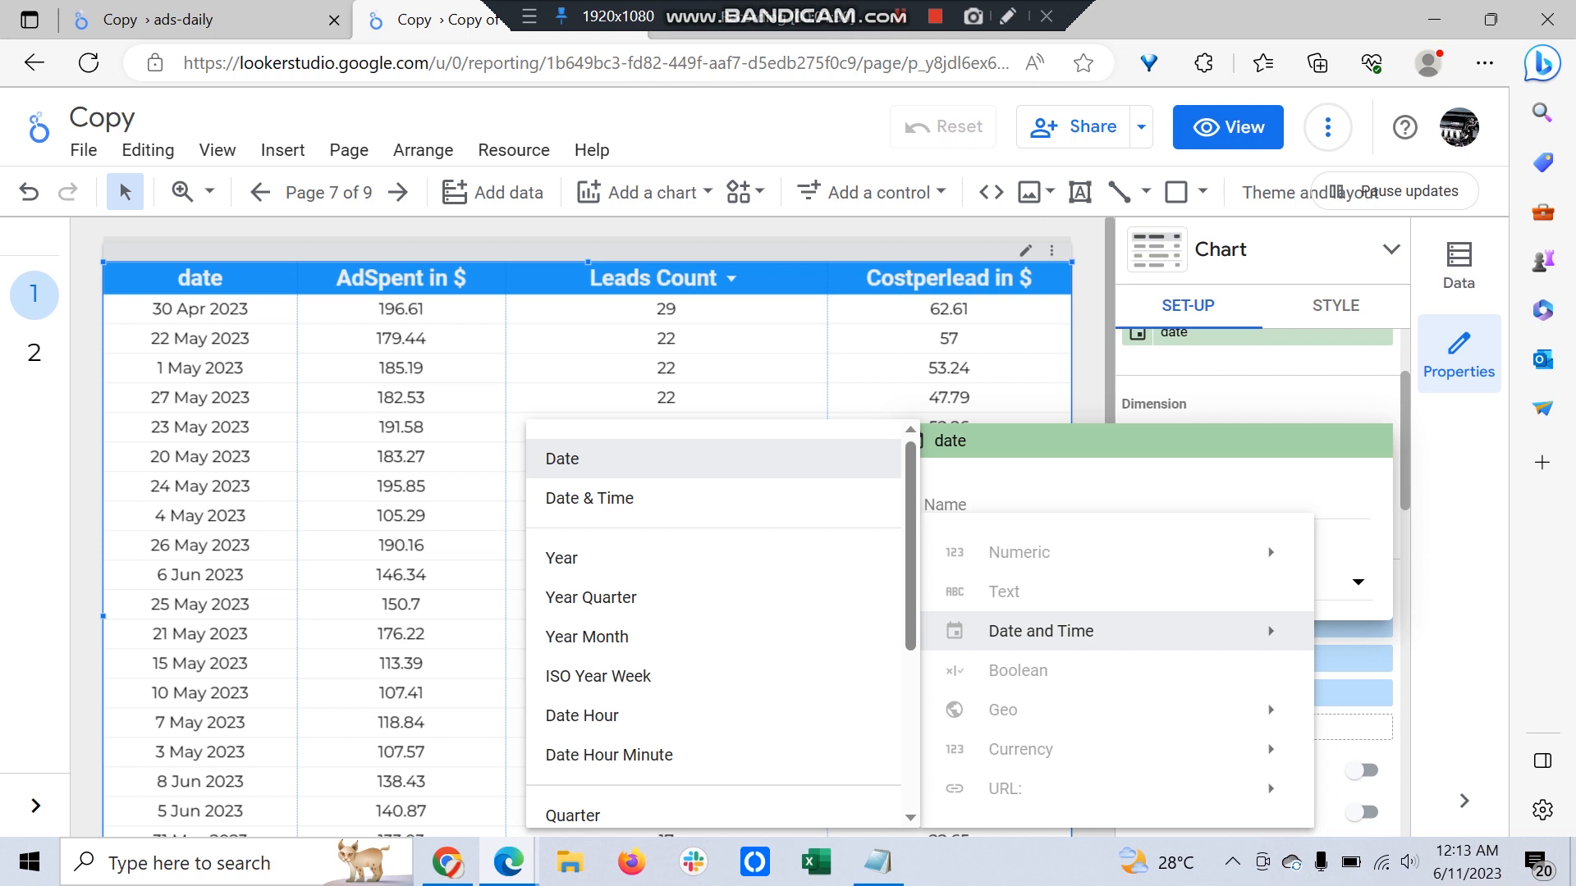
mouse_move(597, 675)
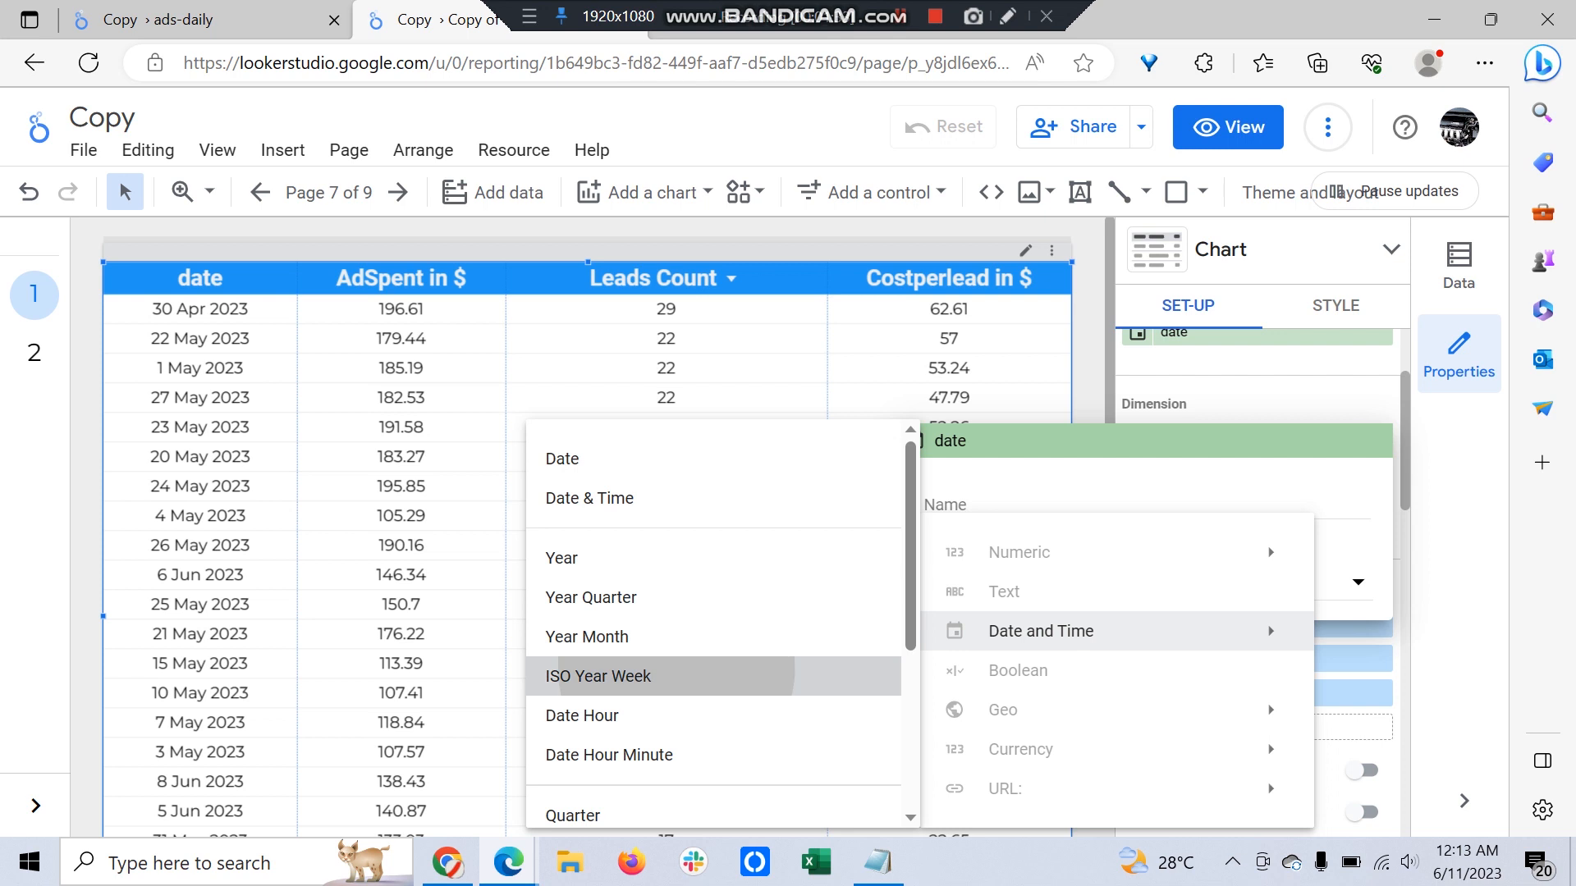
left_click(596, 675)
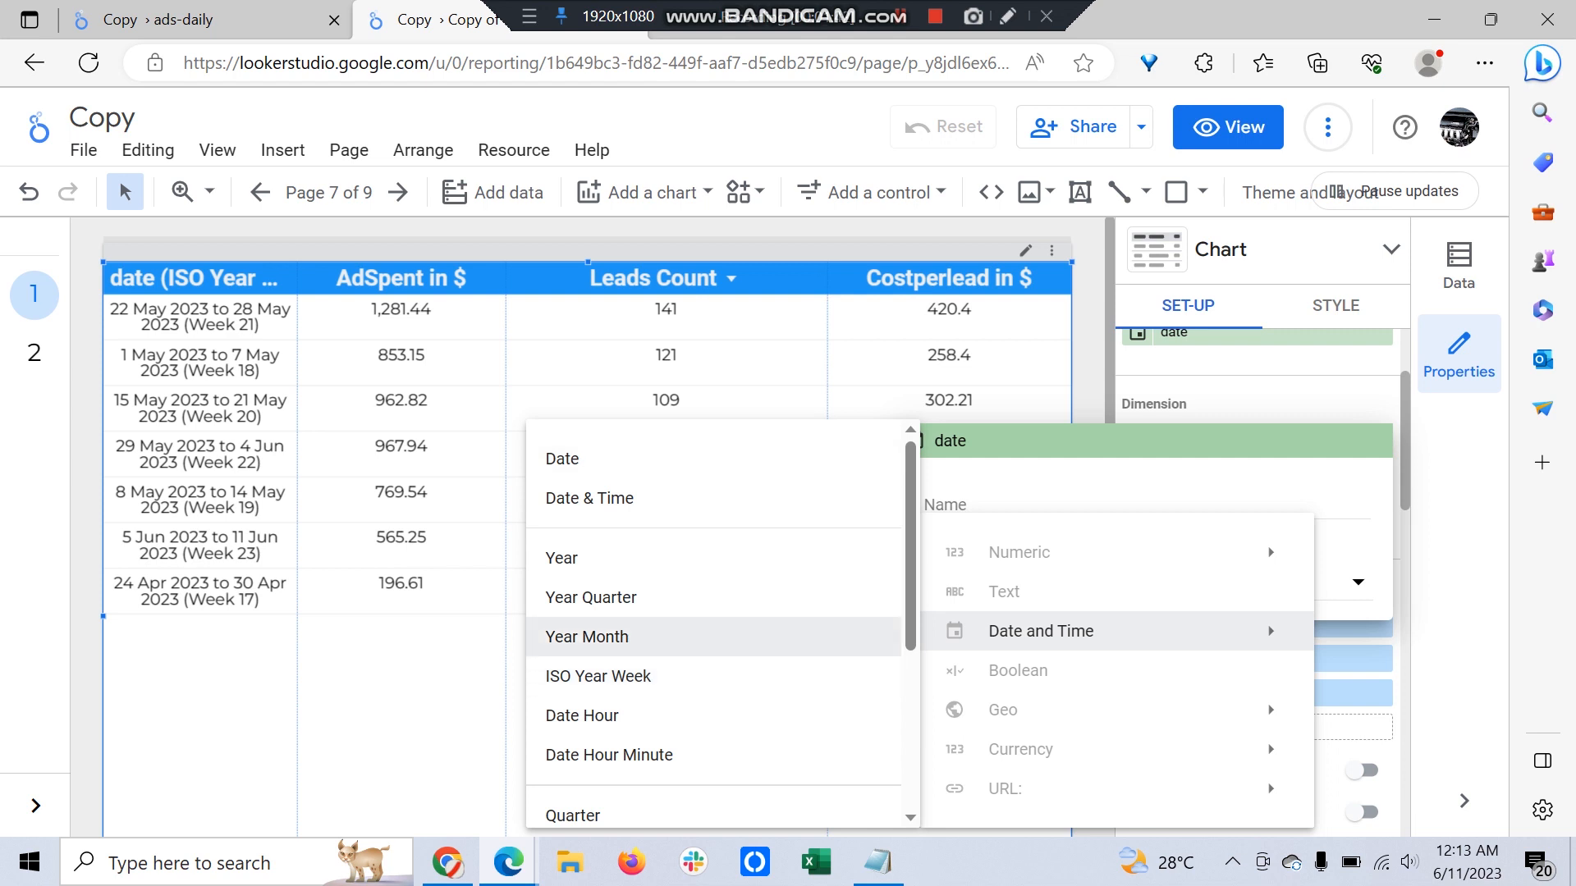
Rename the ISO week date dimension to 'Weekly' and scroll down to the Metric section
left_click(597, 675)
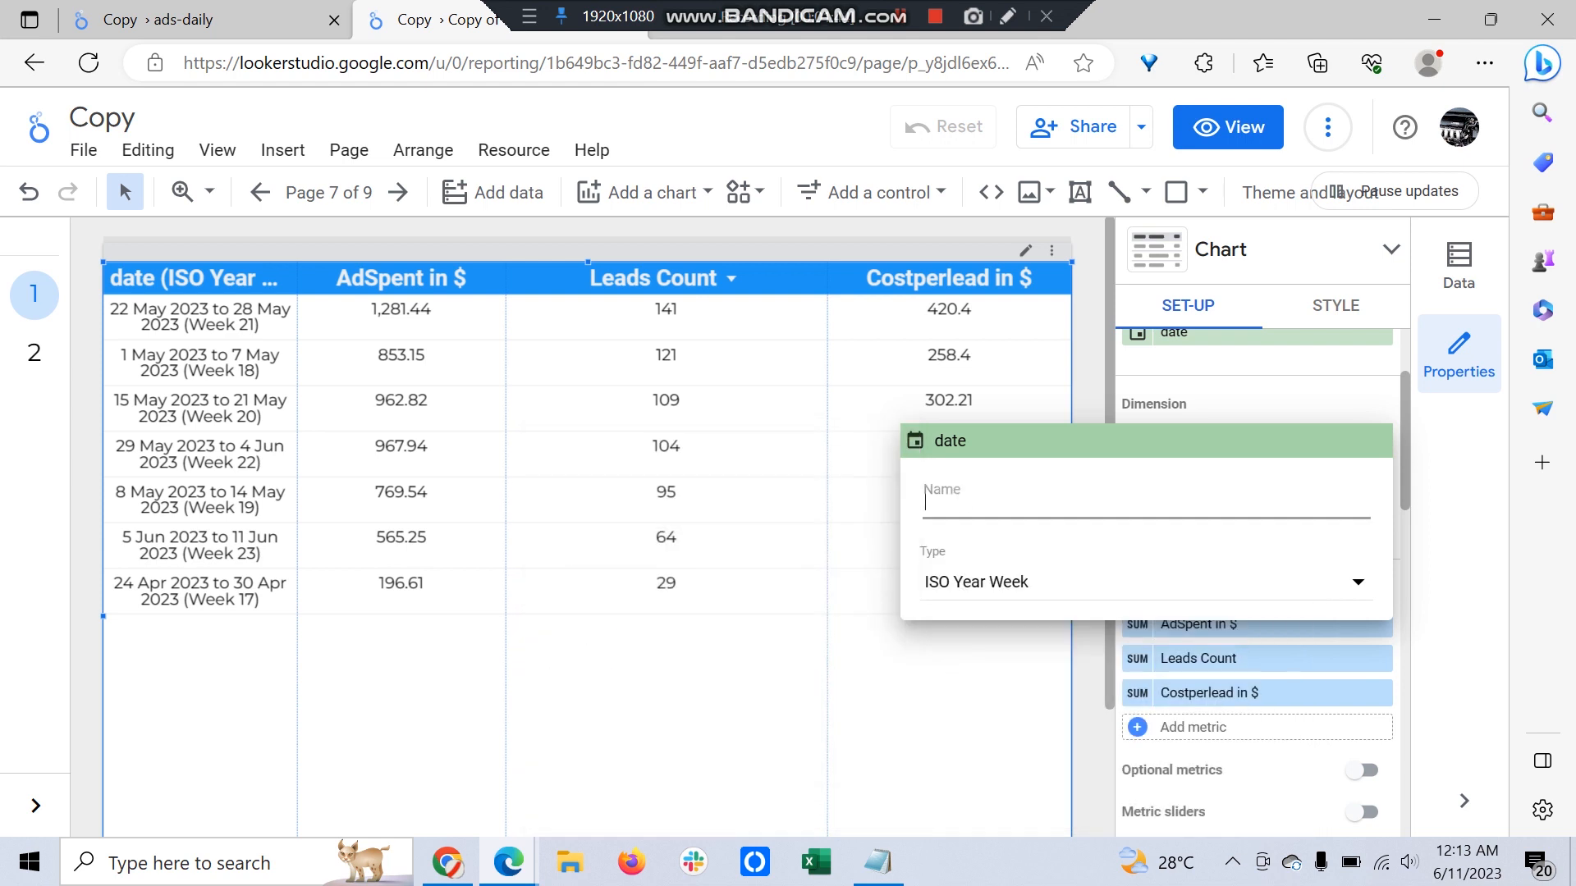
type("Weekly")
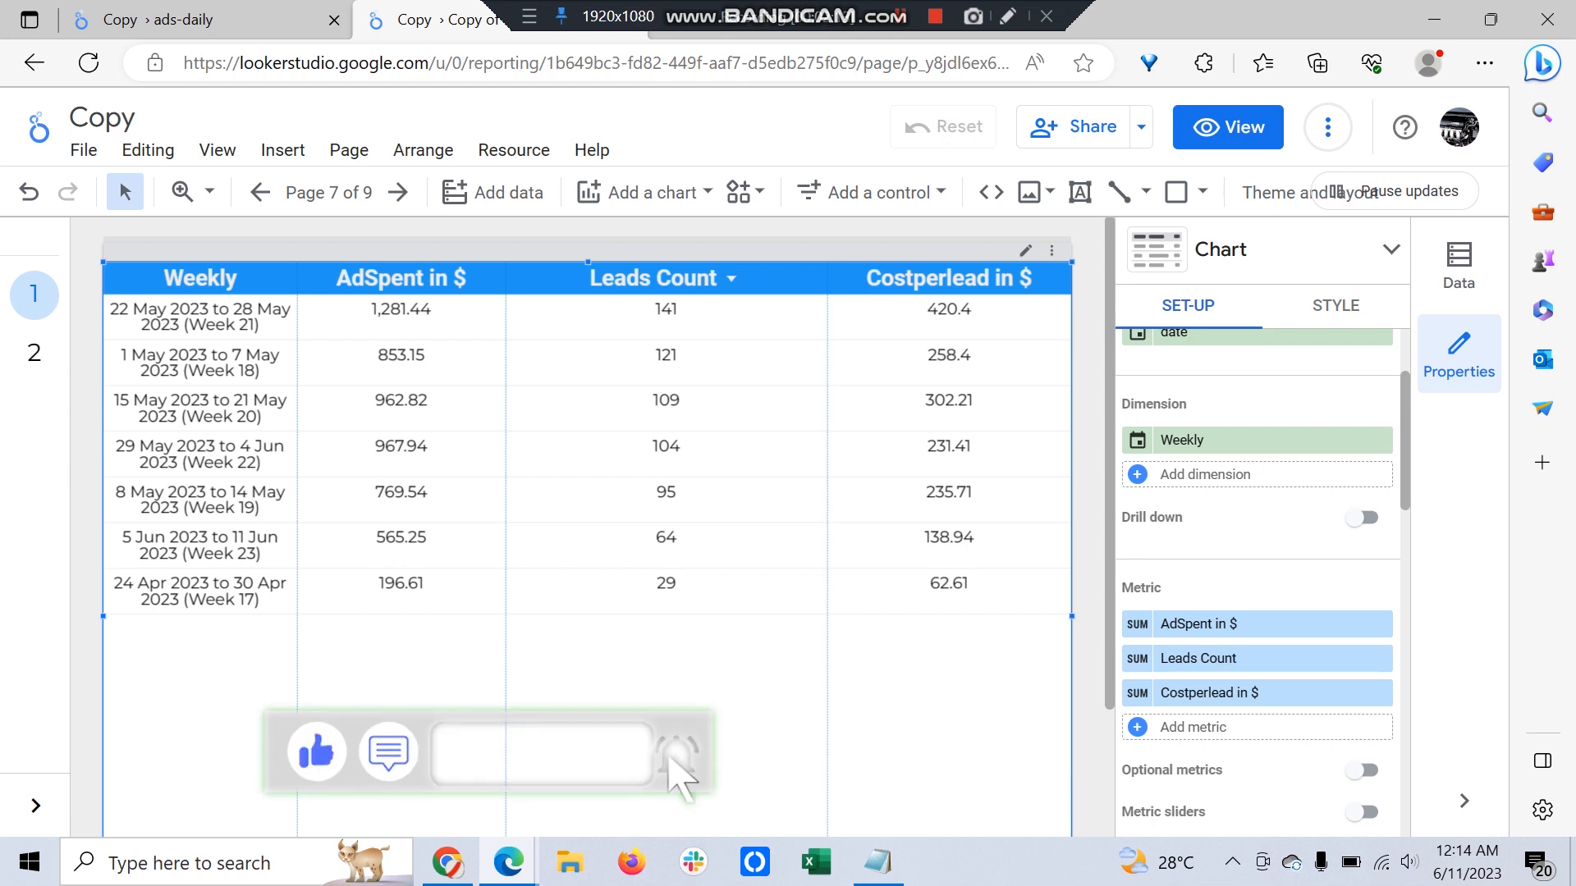
scroll("down", 3)
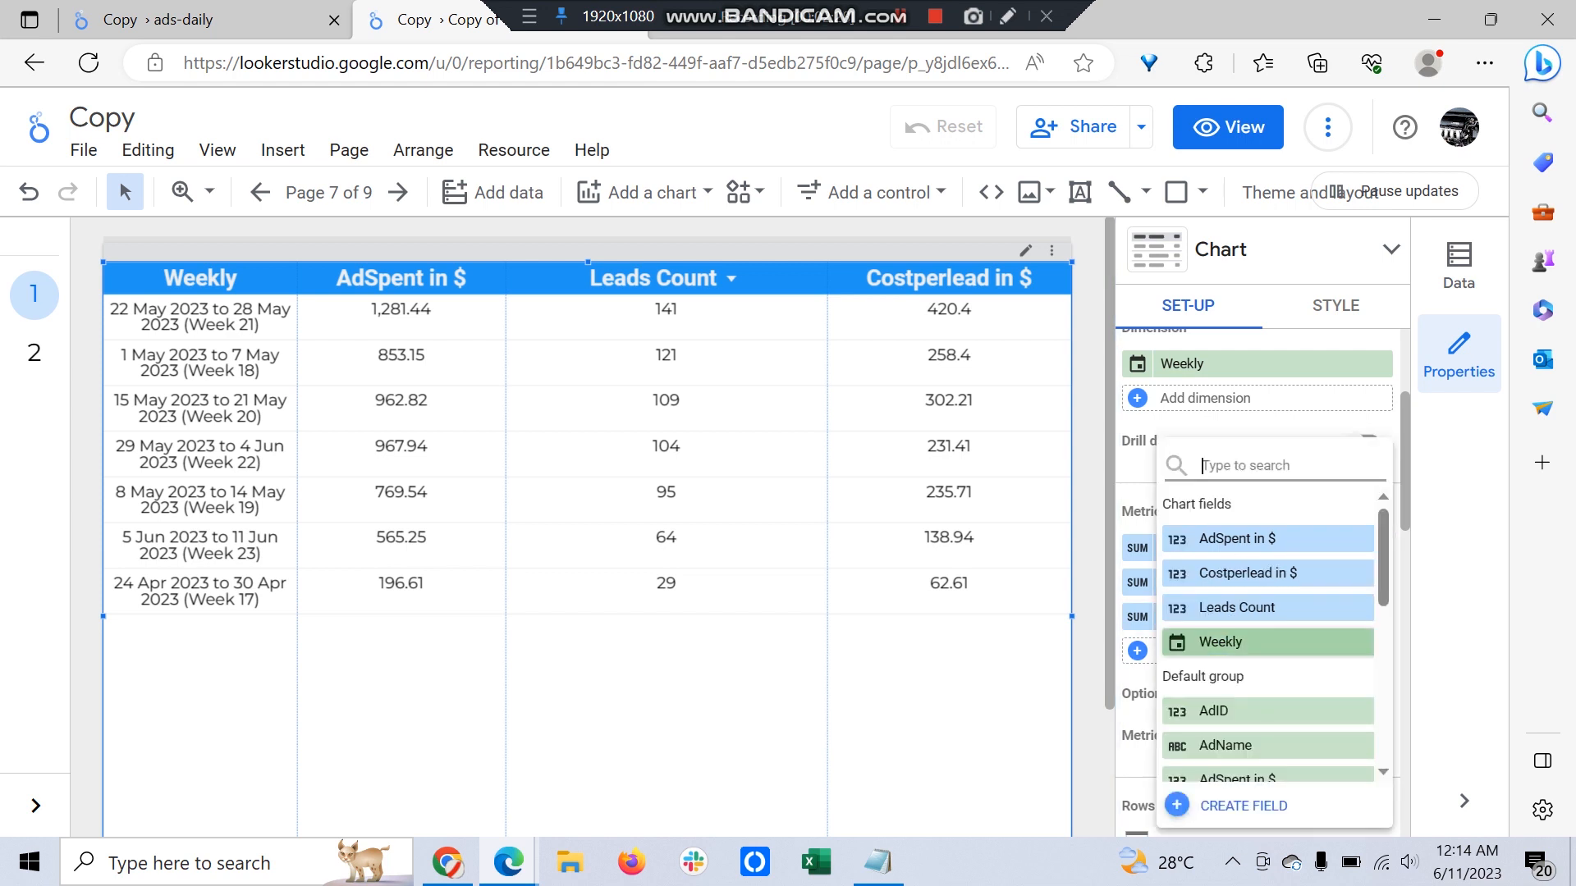
Create a calculated field 'Weekly CPL' with formula SUM(AdSpent in $)/SUM(Leads Count)
left_click(1243, 805)
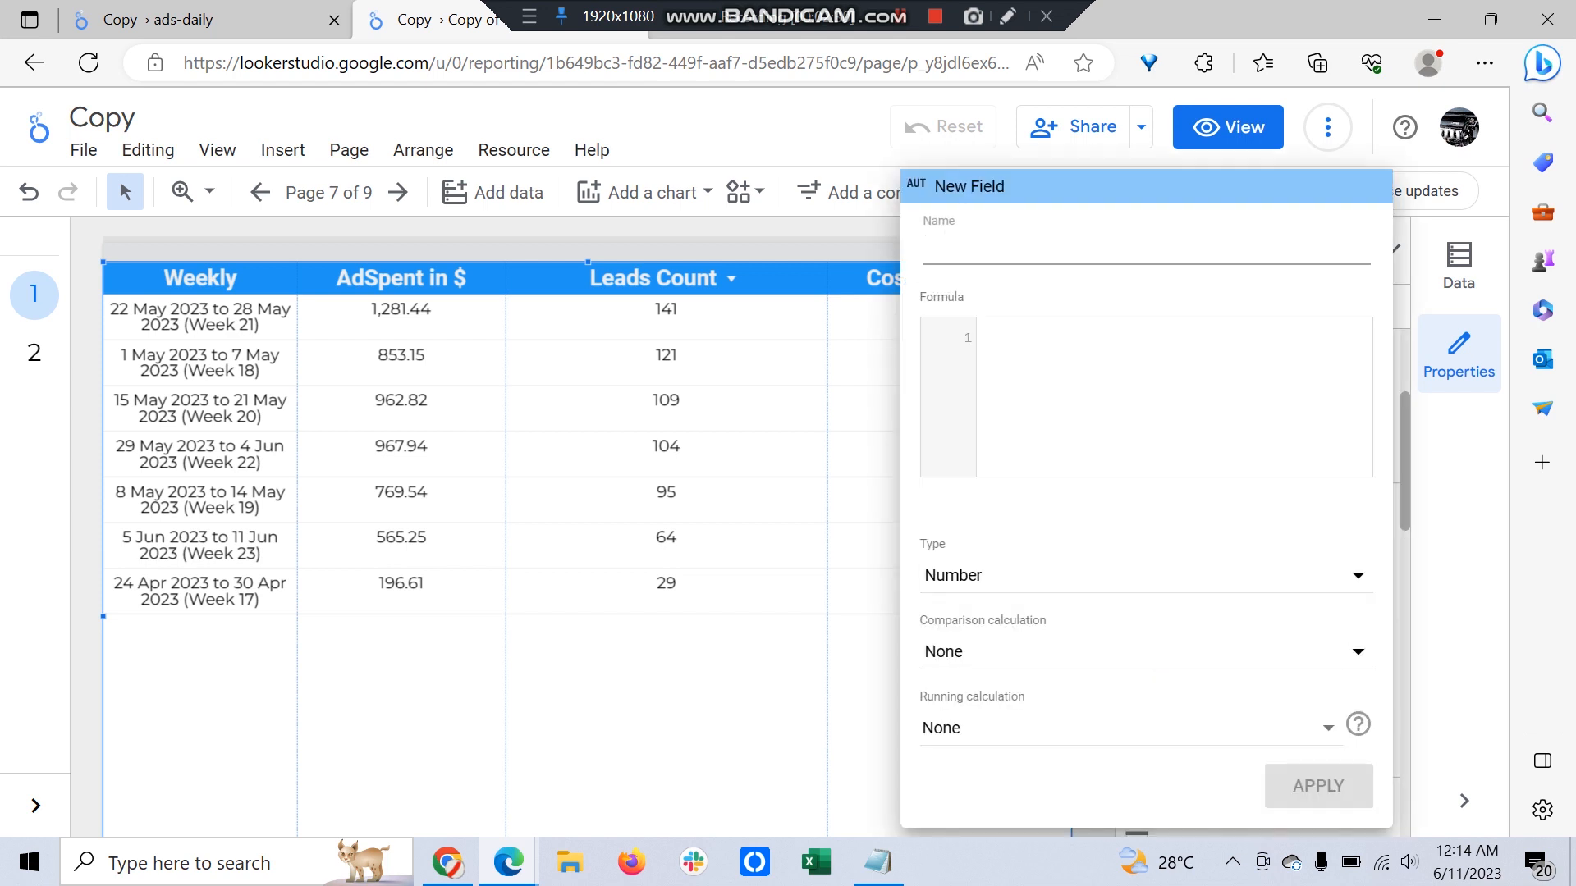
type("su")
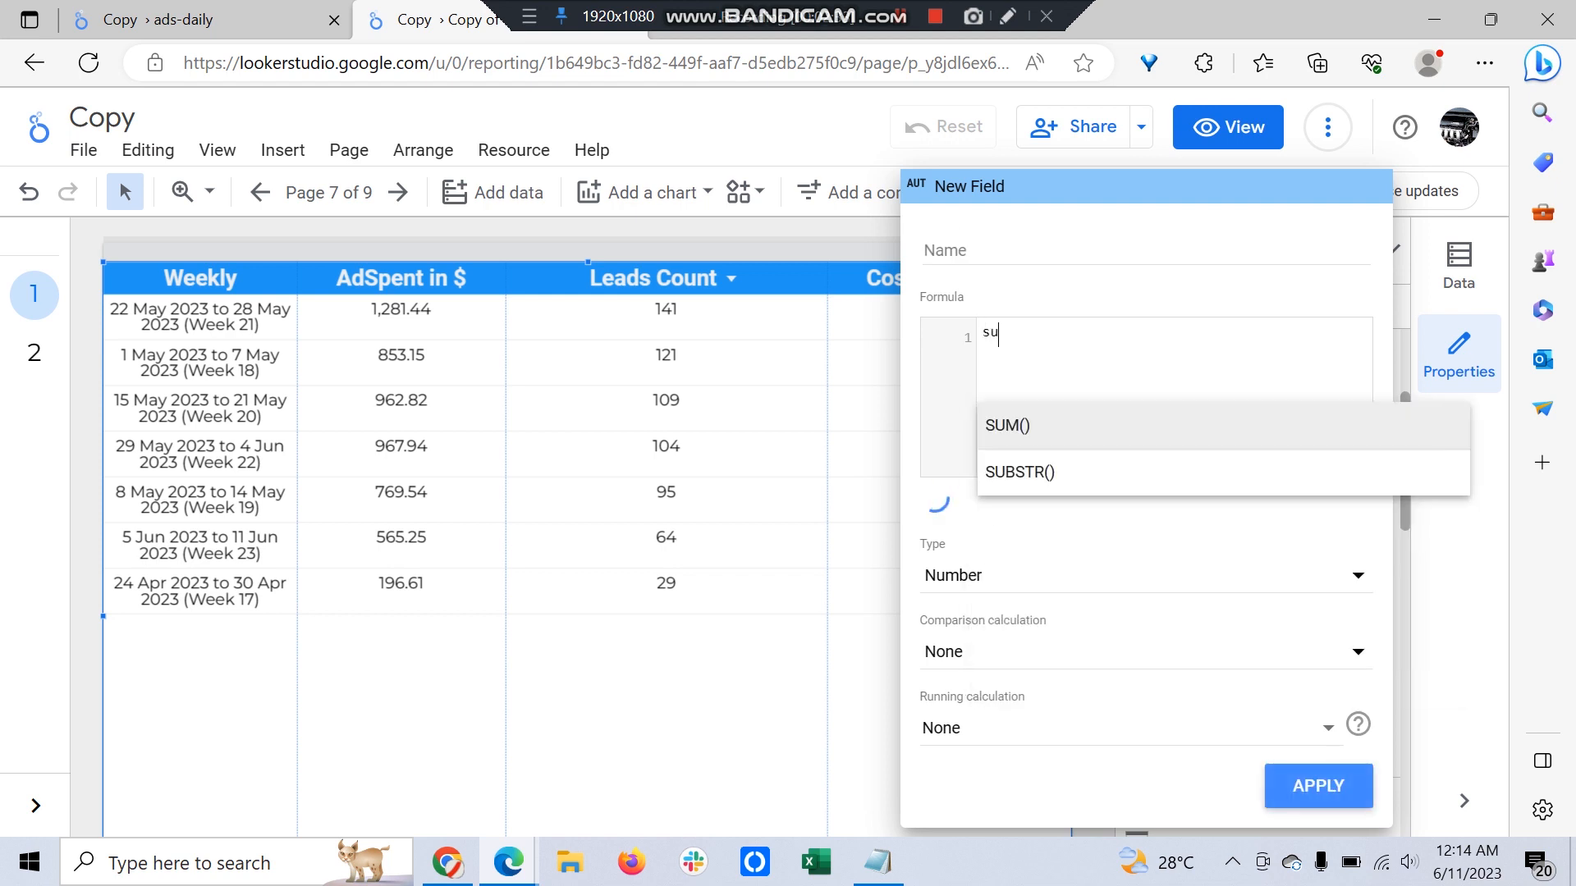
left_click(1006, 425)
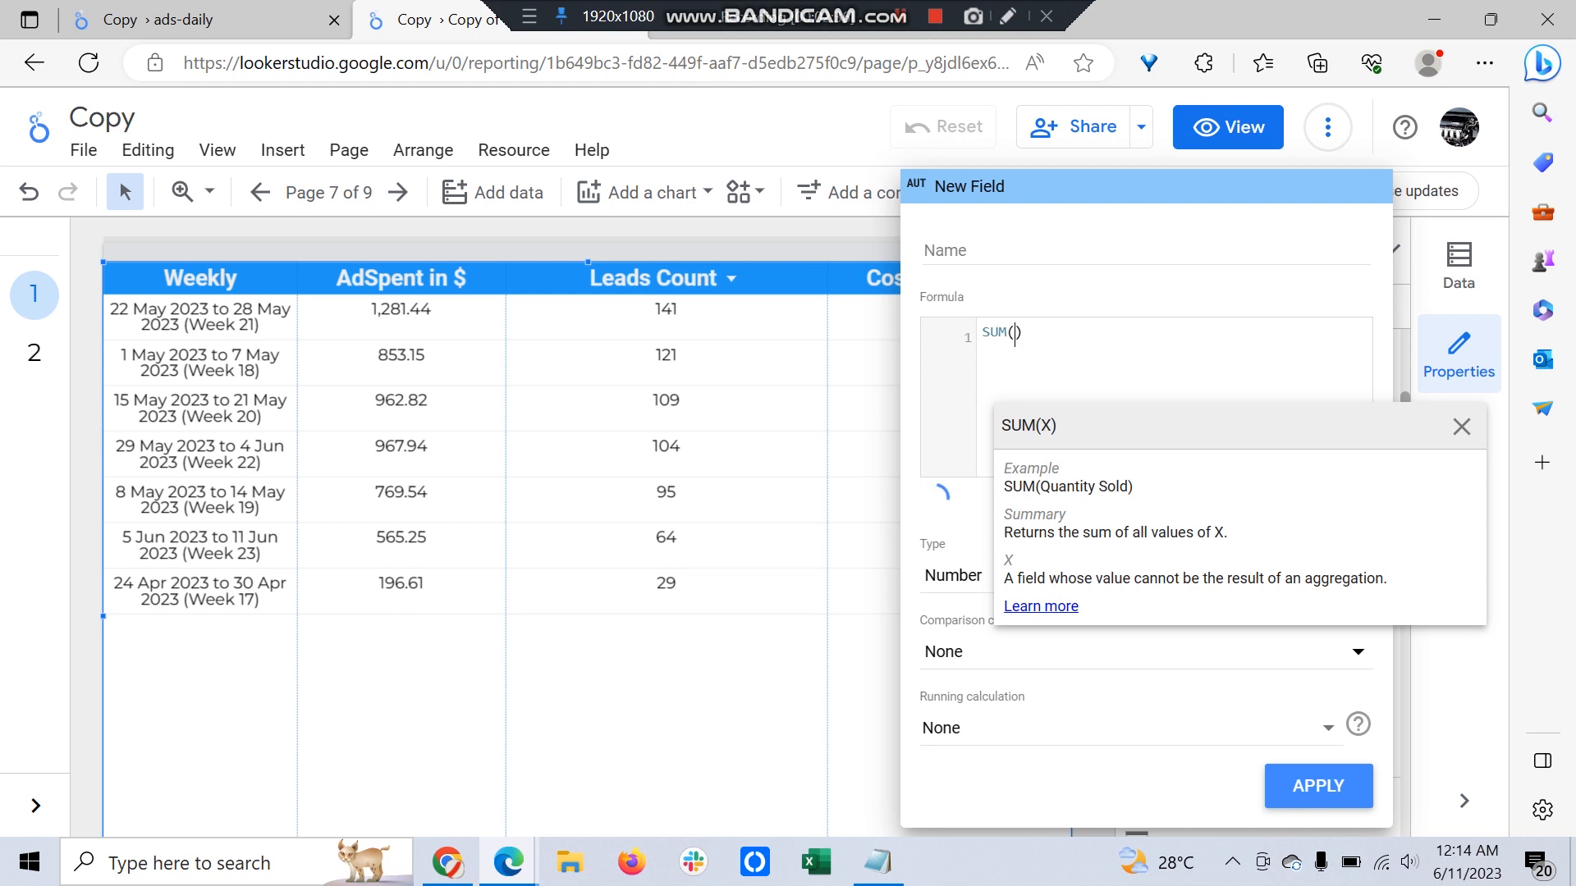
type("ad")
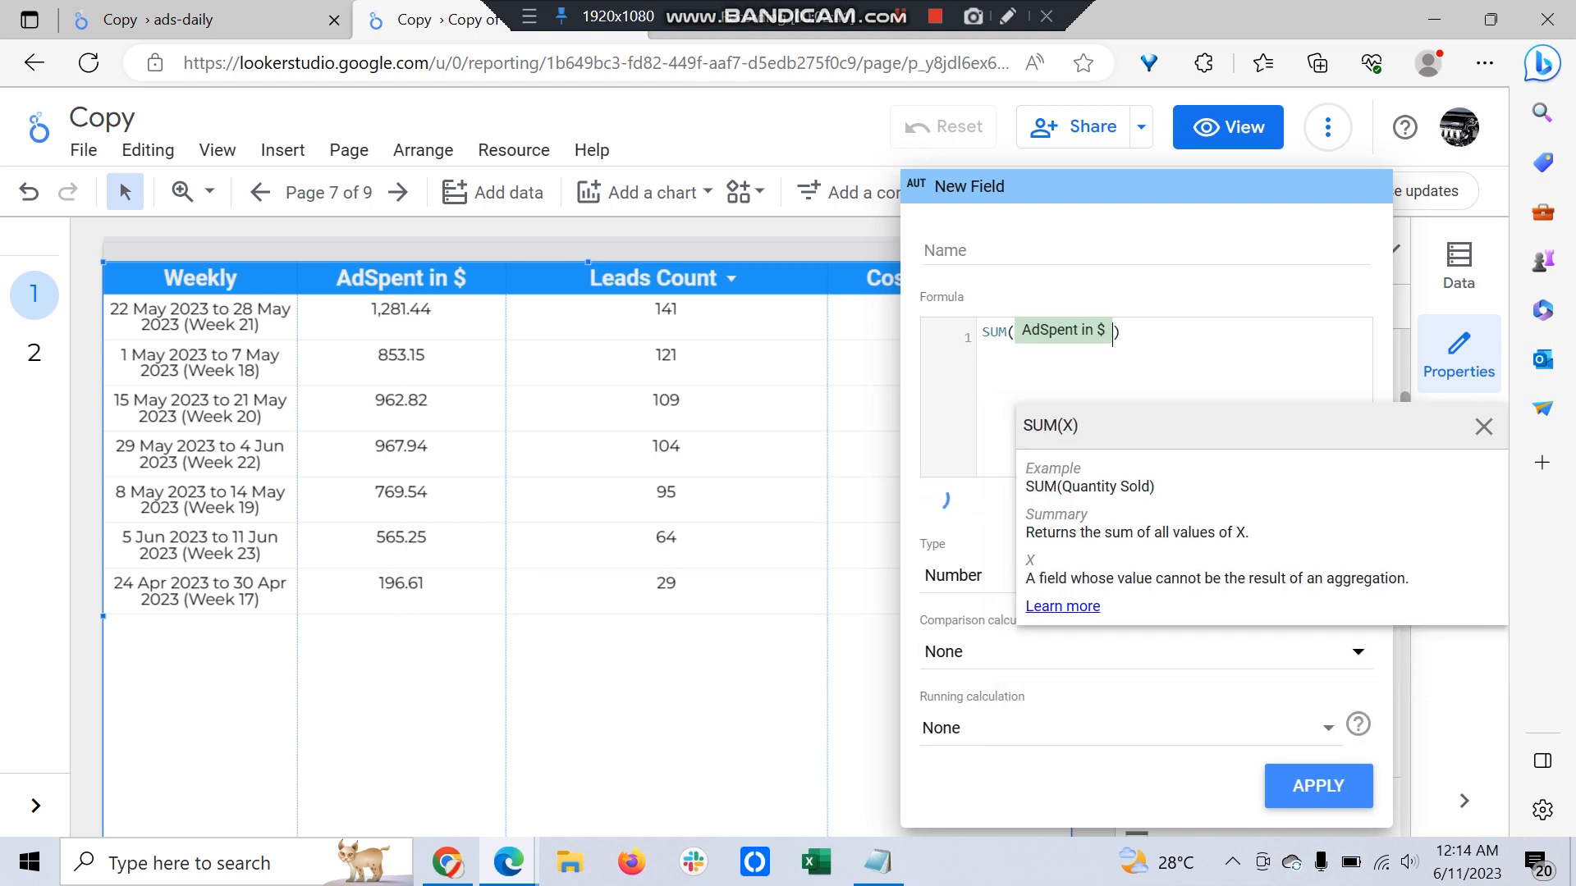
type("/")
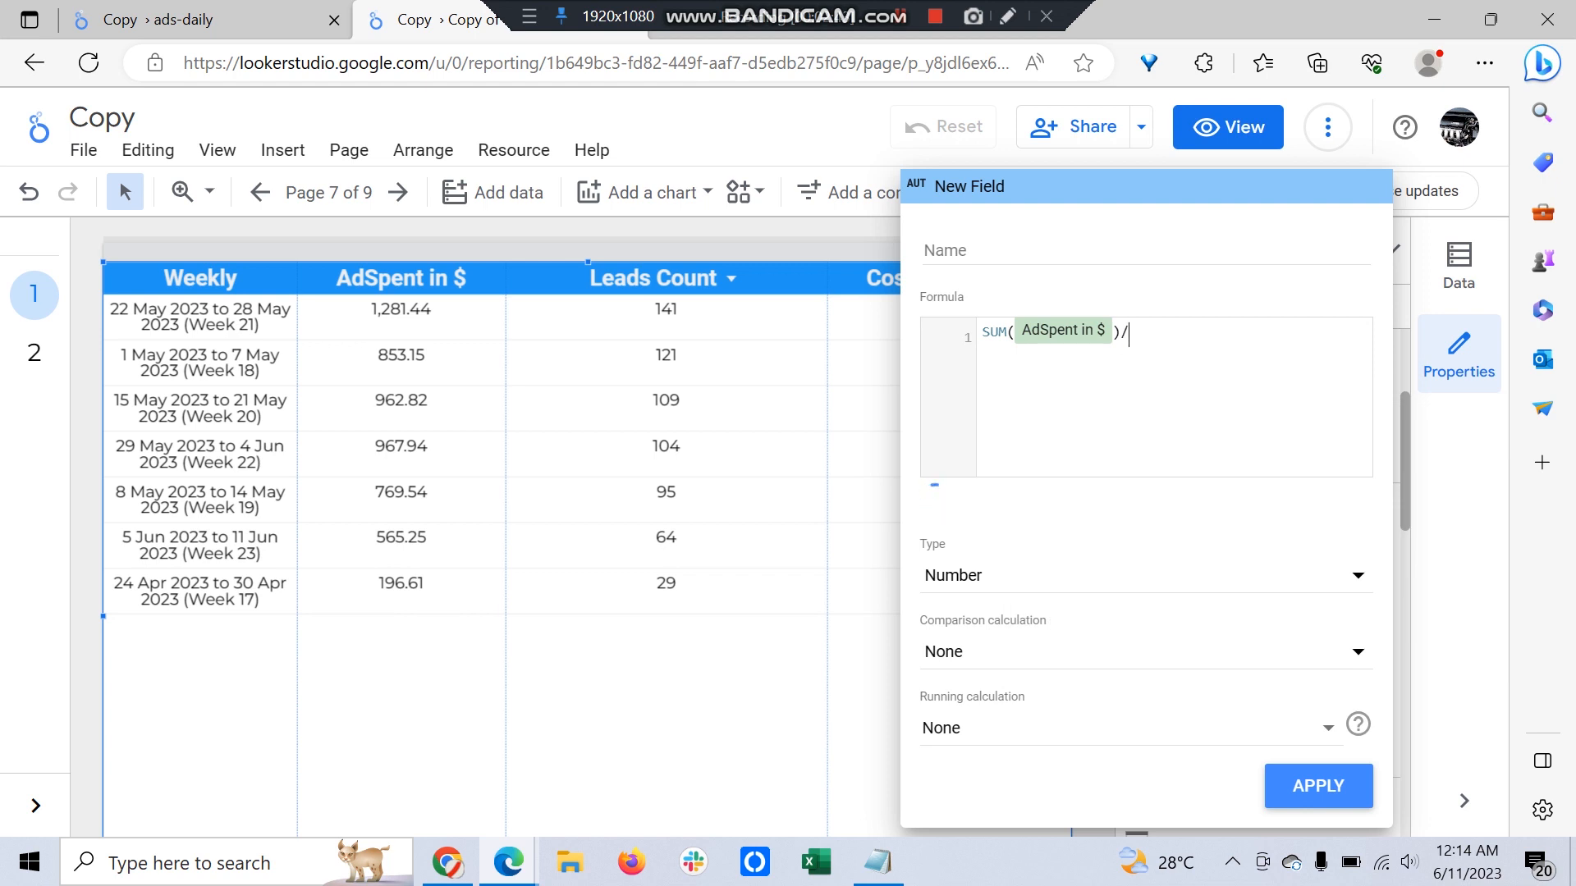
type("sum")
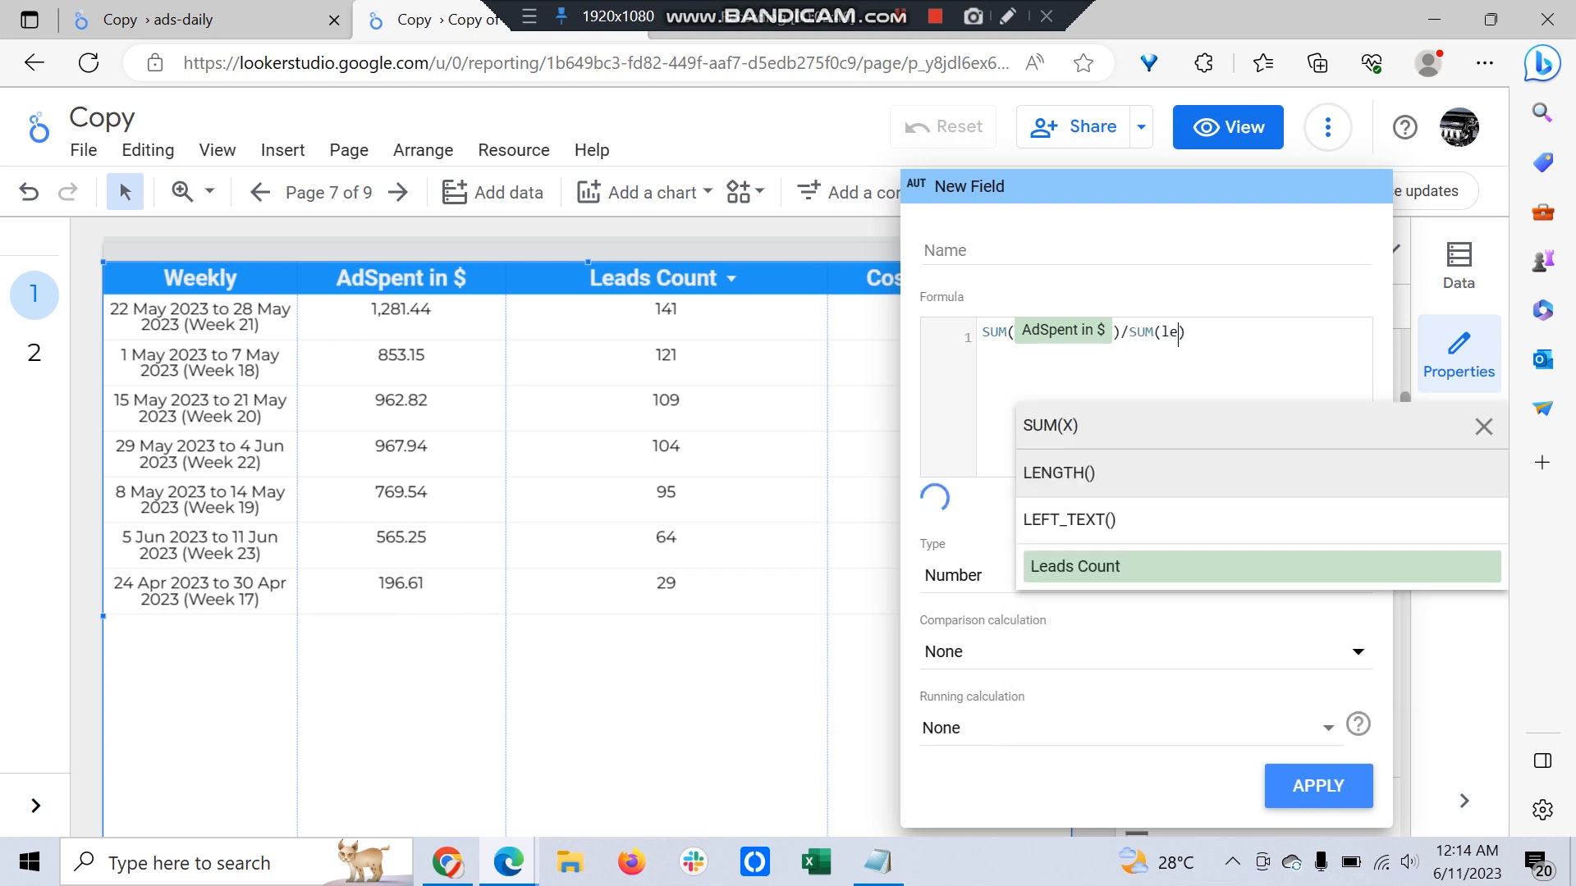
type("a")
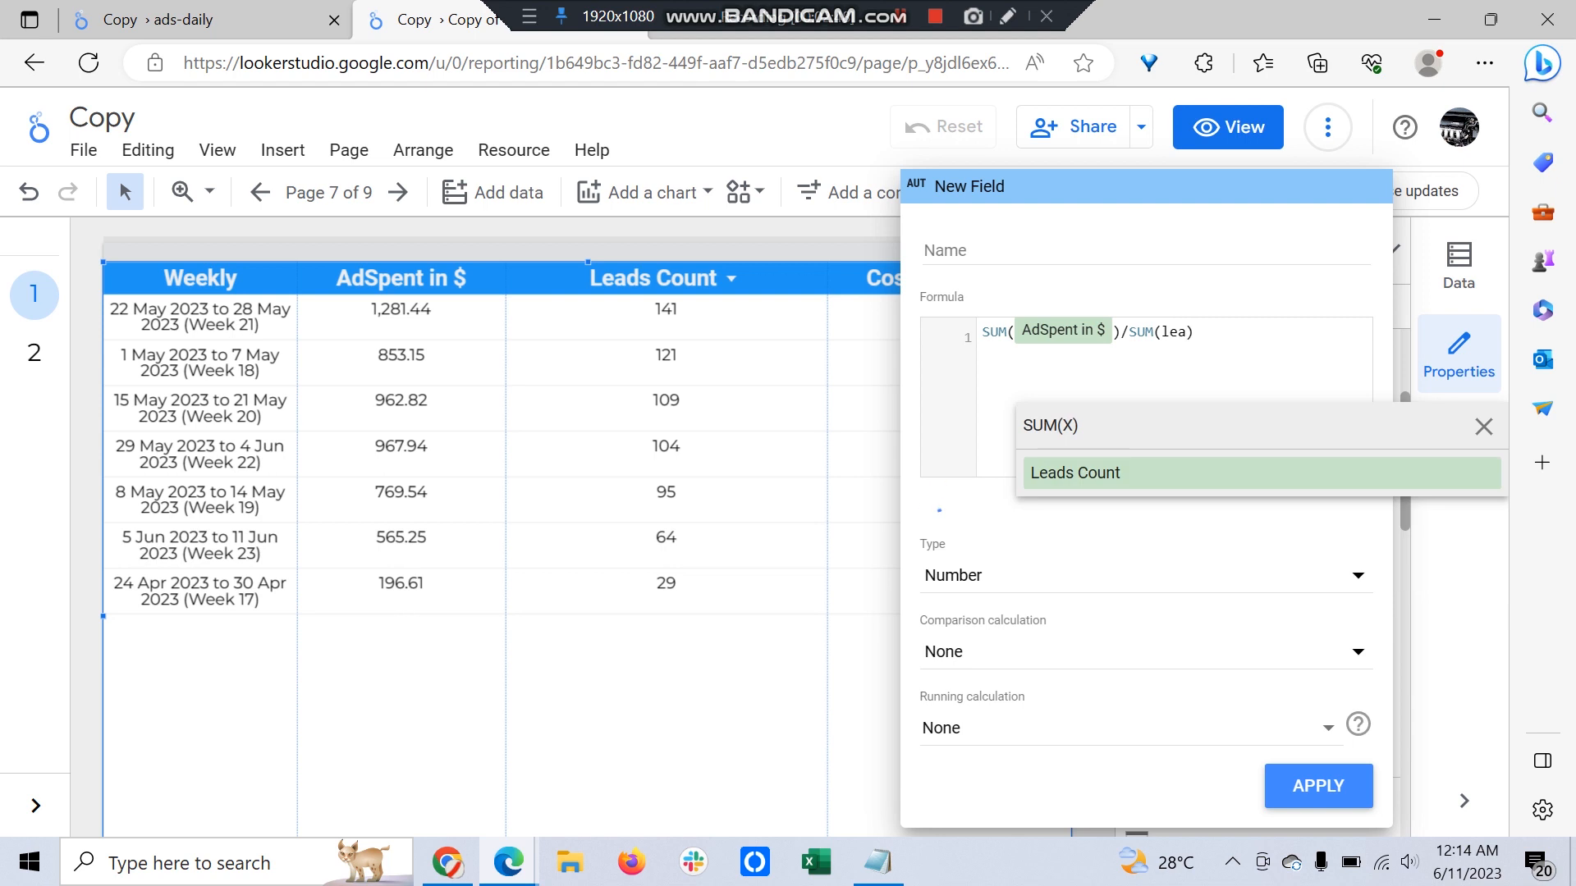
left_click(1075, 473)
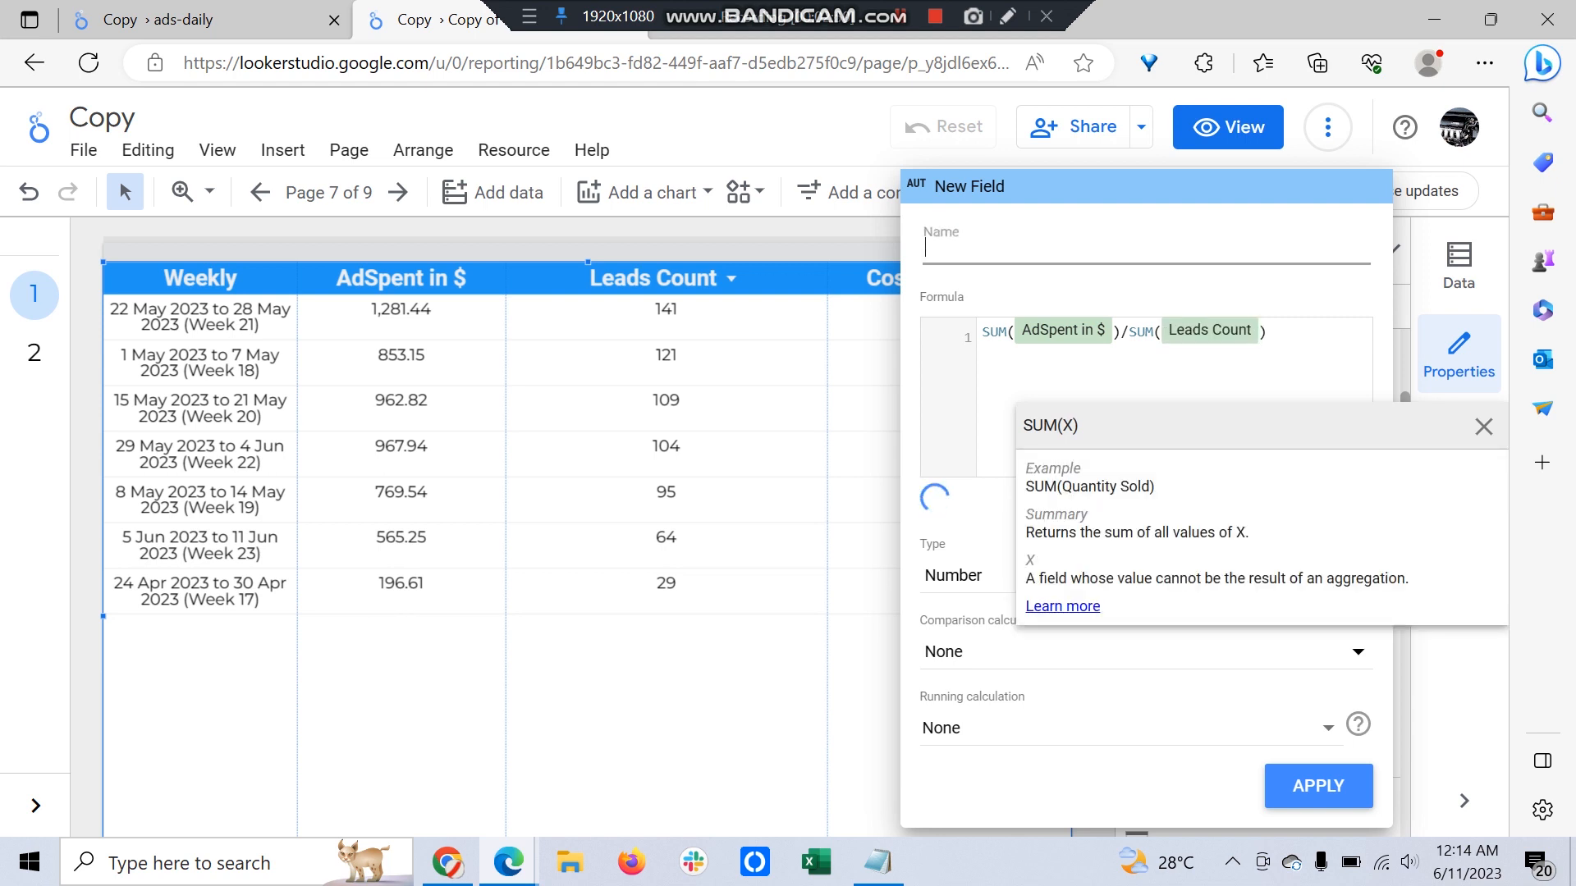
type("Wee")
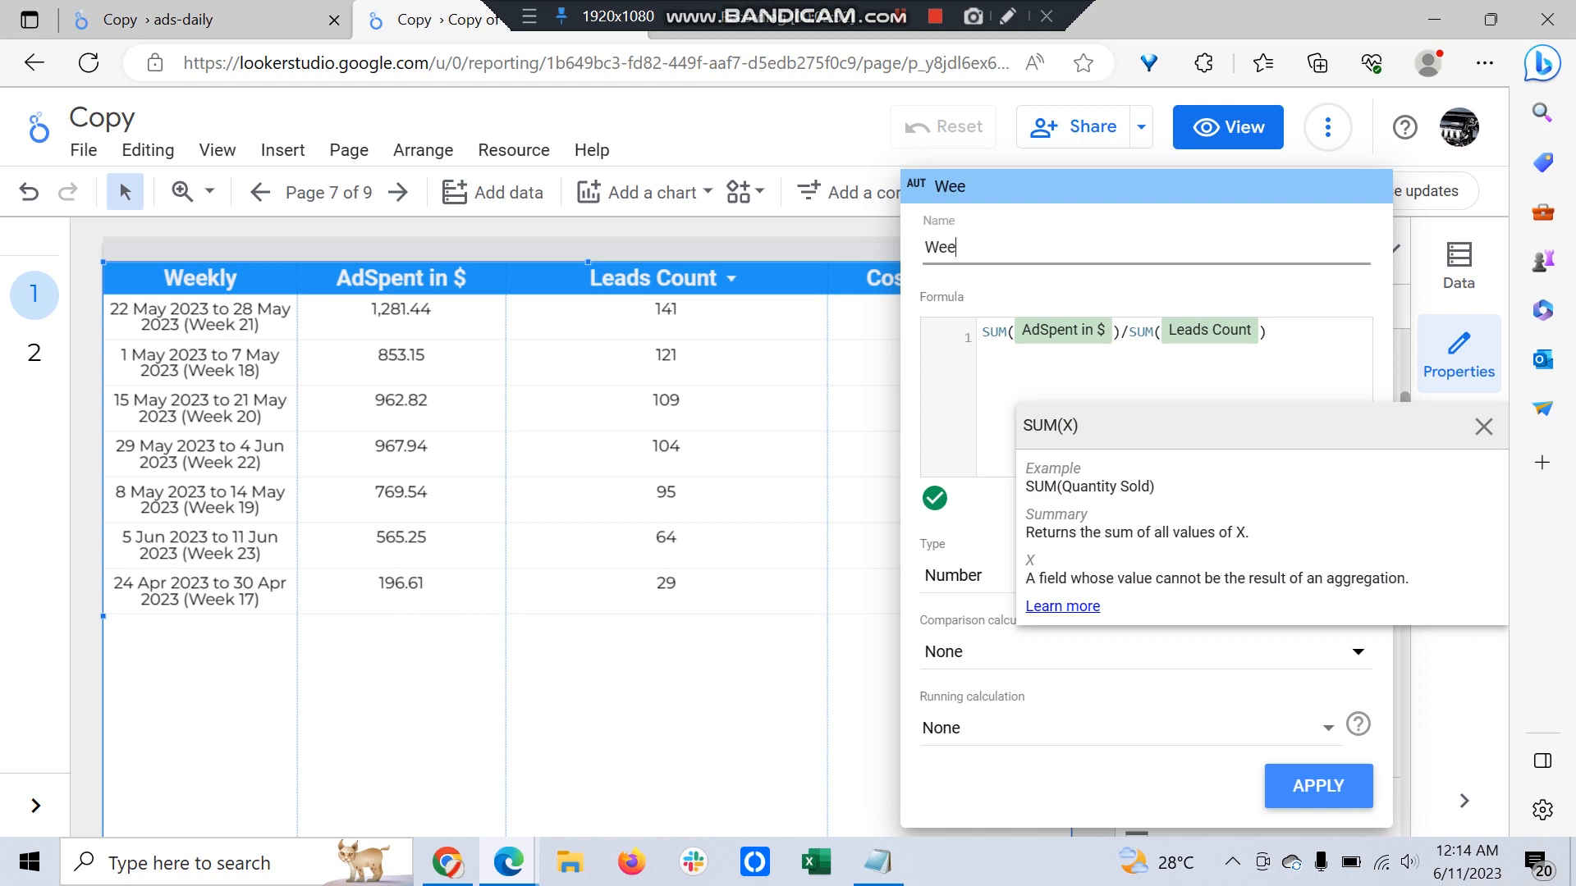
type("kly CPL")
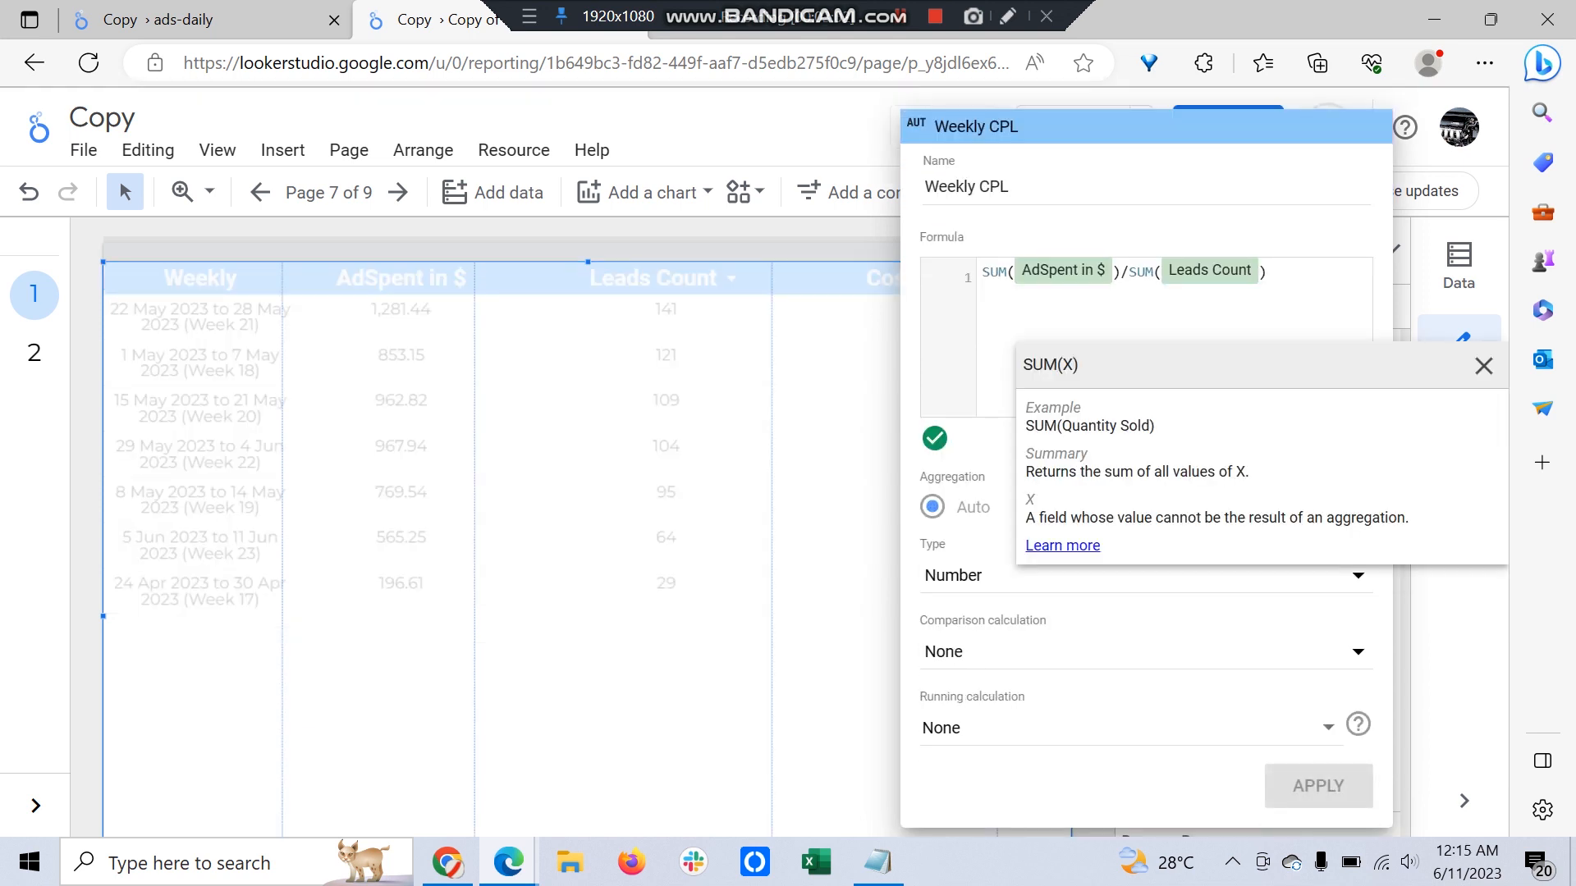
Add Weekly CPL to the table, remove Costperlead in $, and view the STYLE settings
left_click(1485, 366)
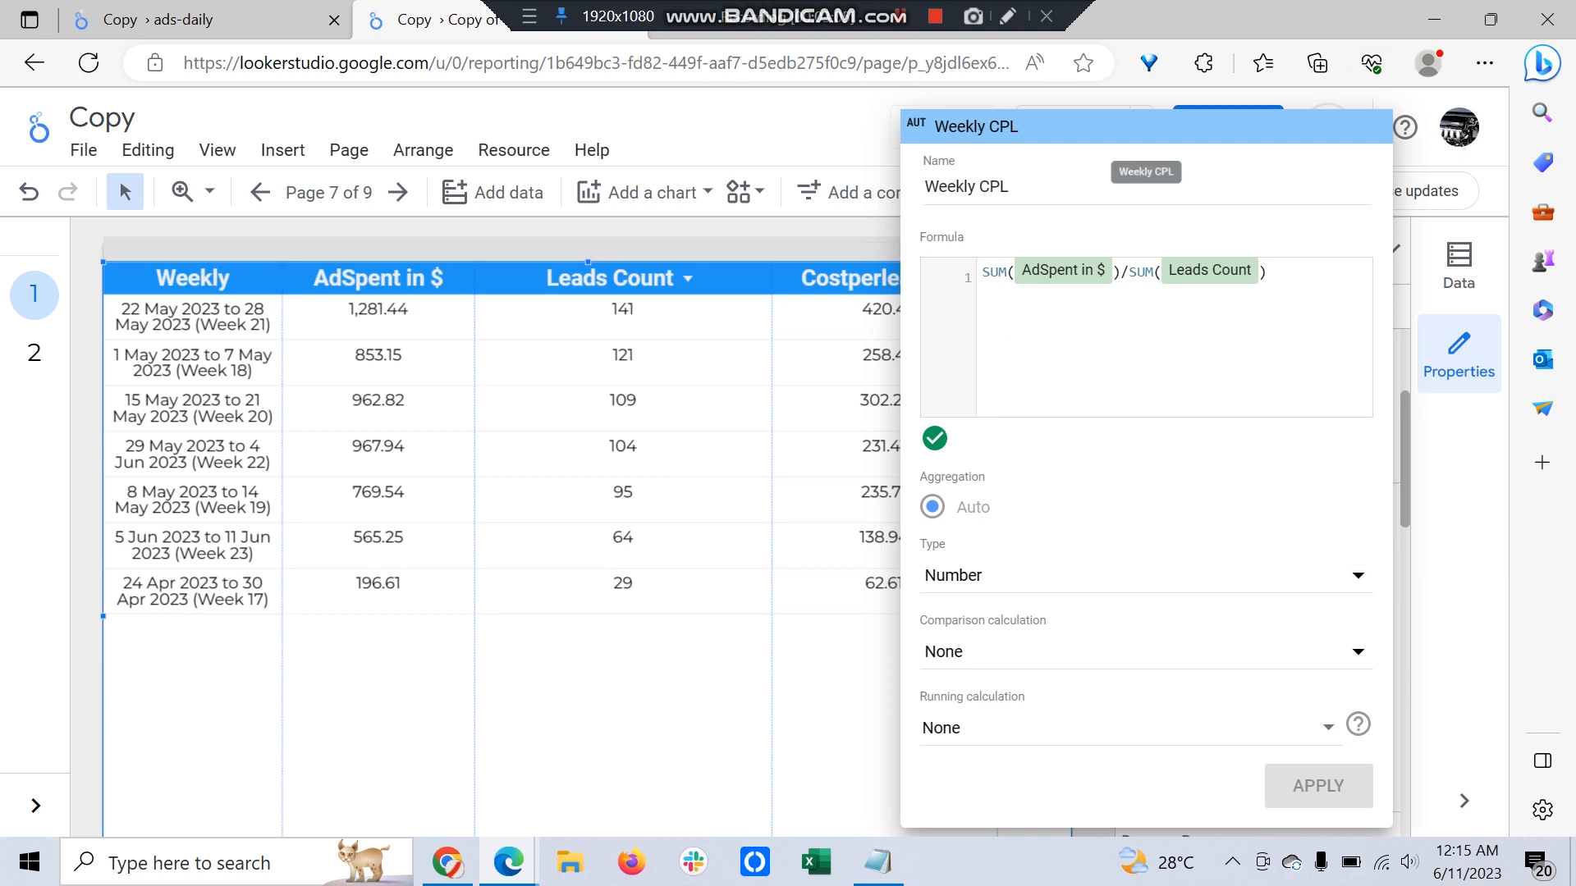
left_click(1317, 787)
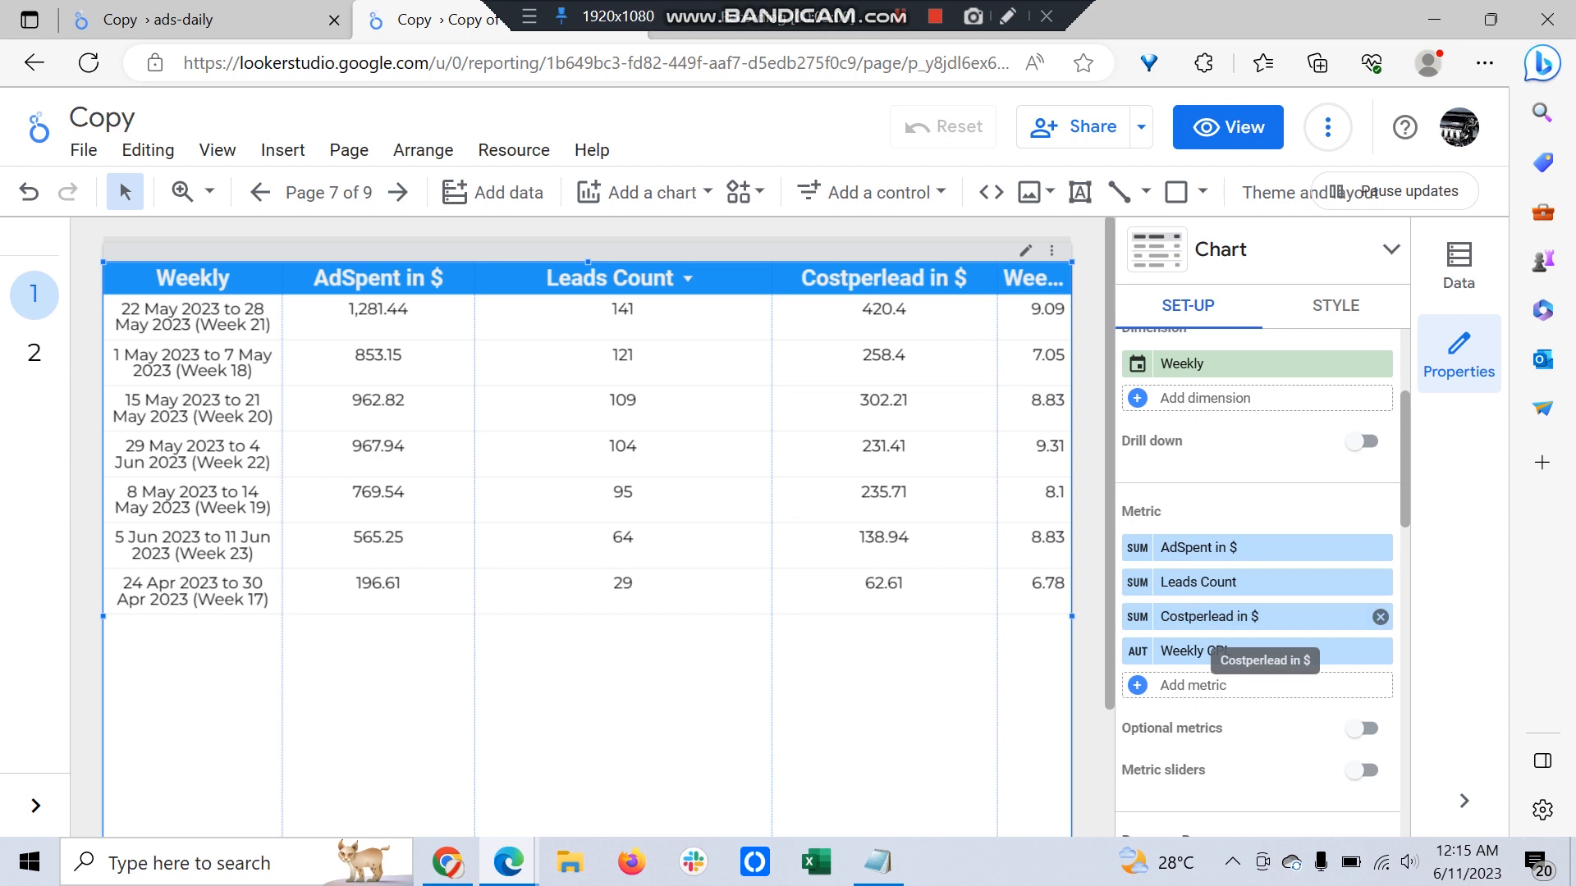
left_click(1380, 617)
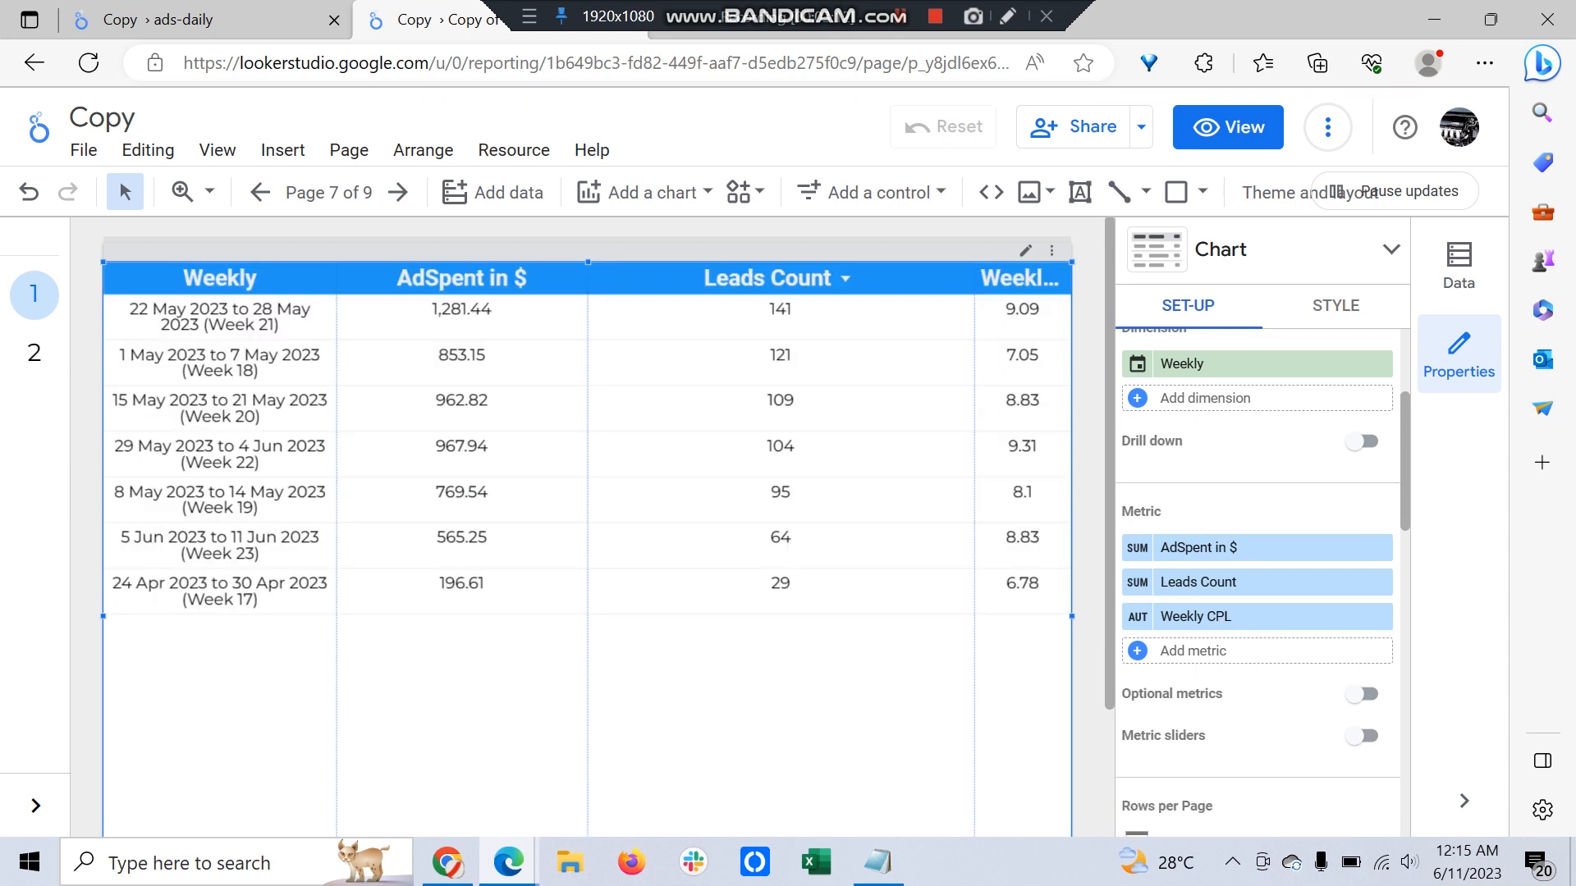
left_click(1335, 305)
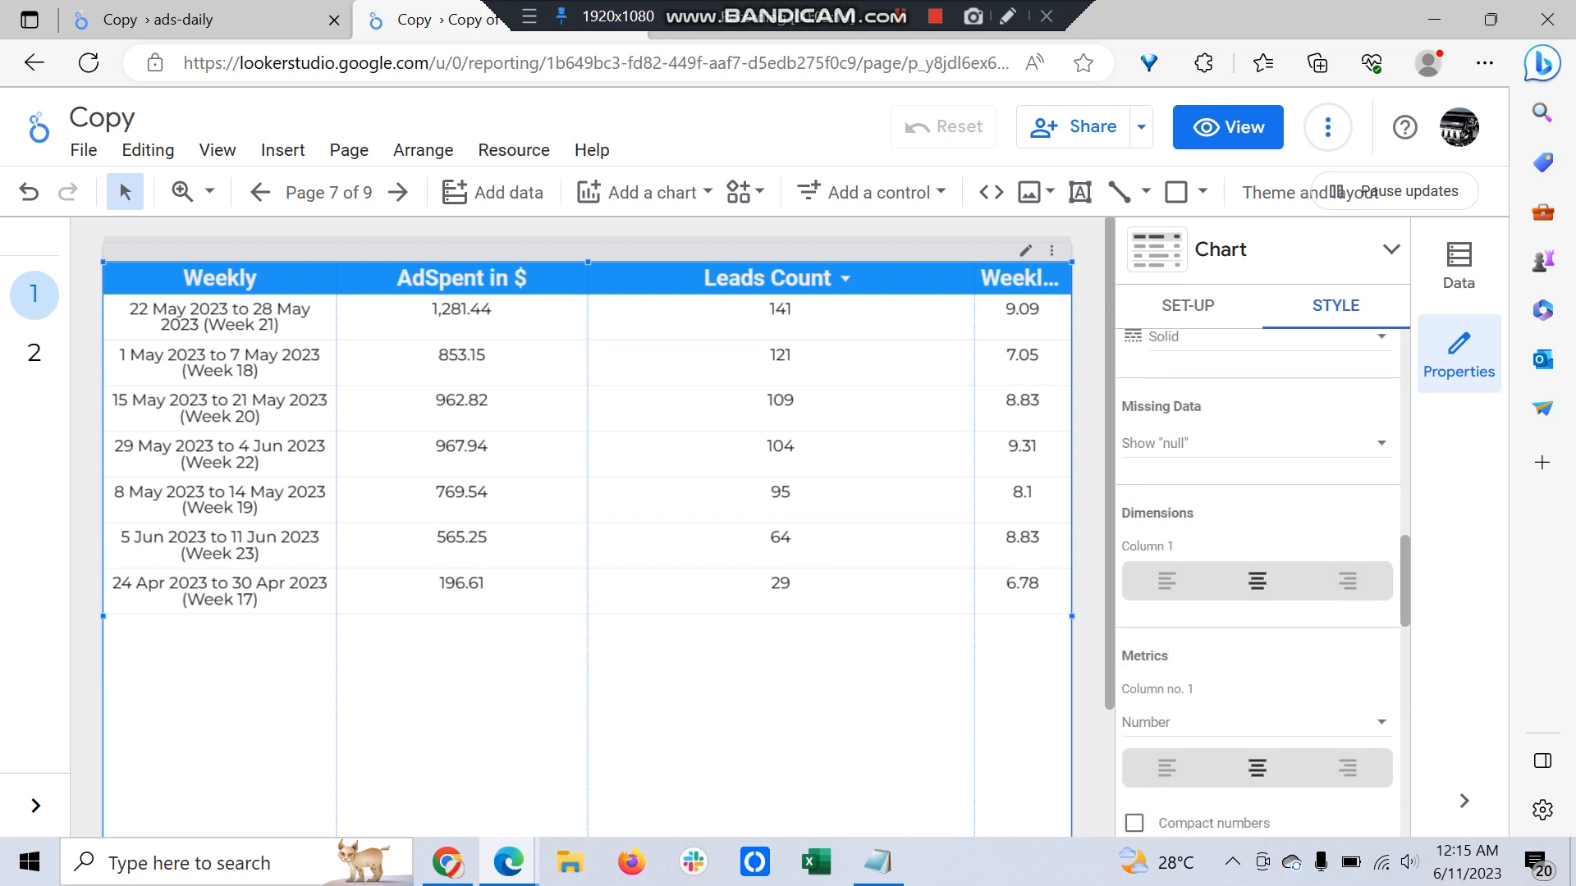
scroll("down", 3)
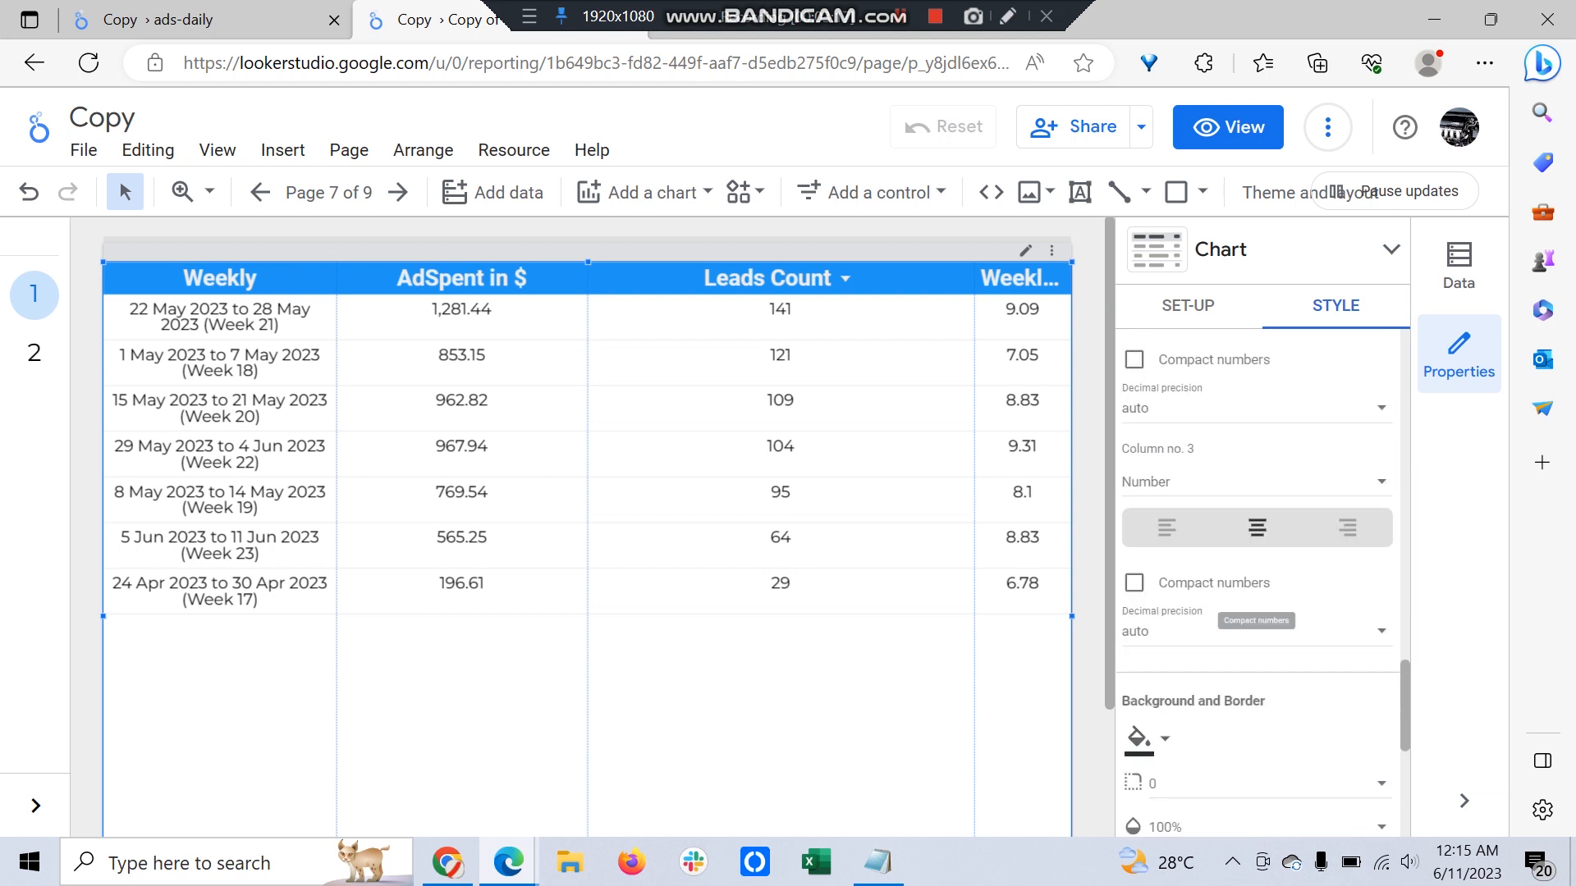